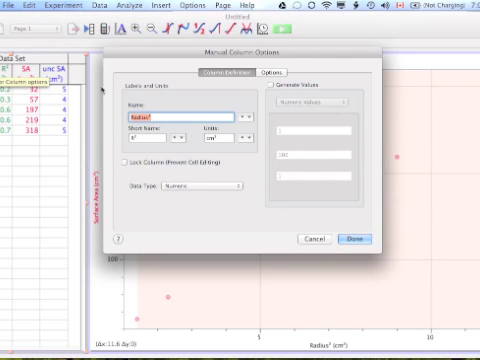
mouse_move(218, 112)
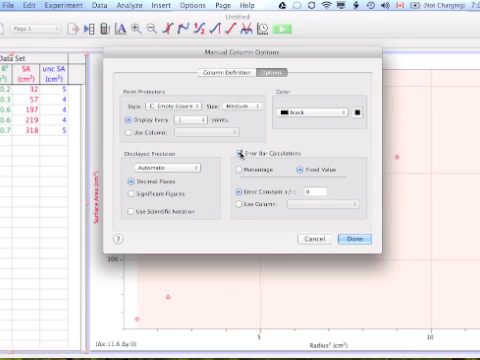
mouse_move(250, 185)
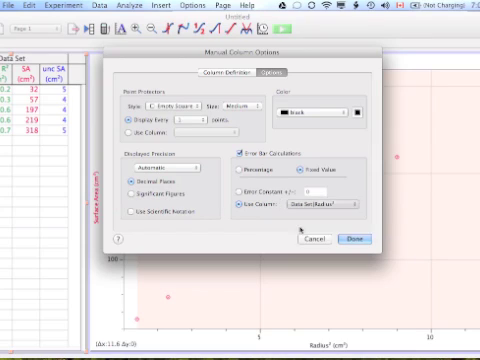
- Apply horizontal radius error bars, then open the Surface Area column's Manual Column Options
left_click(322, 205)
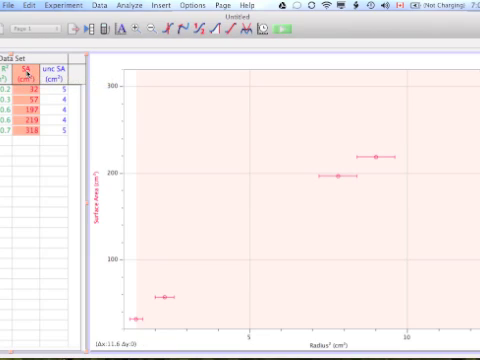
double_click(40, 66)
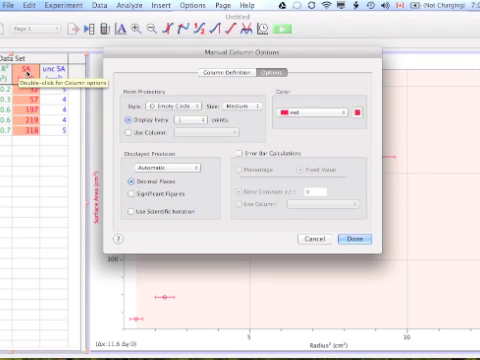